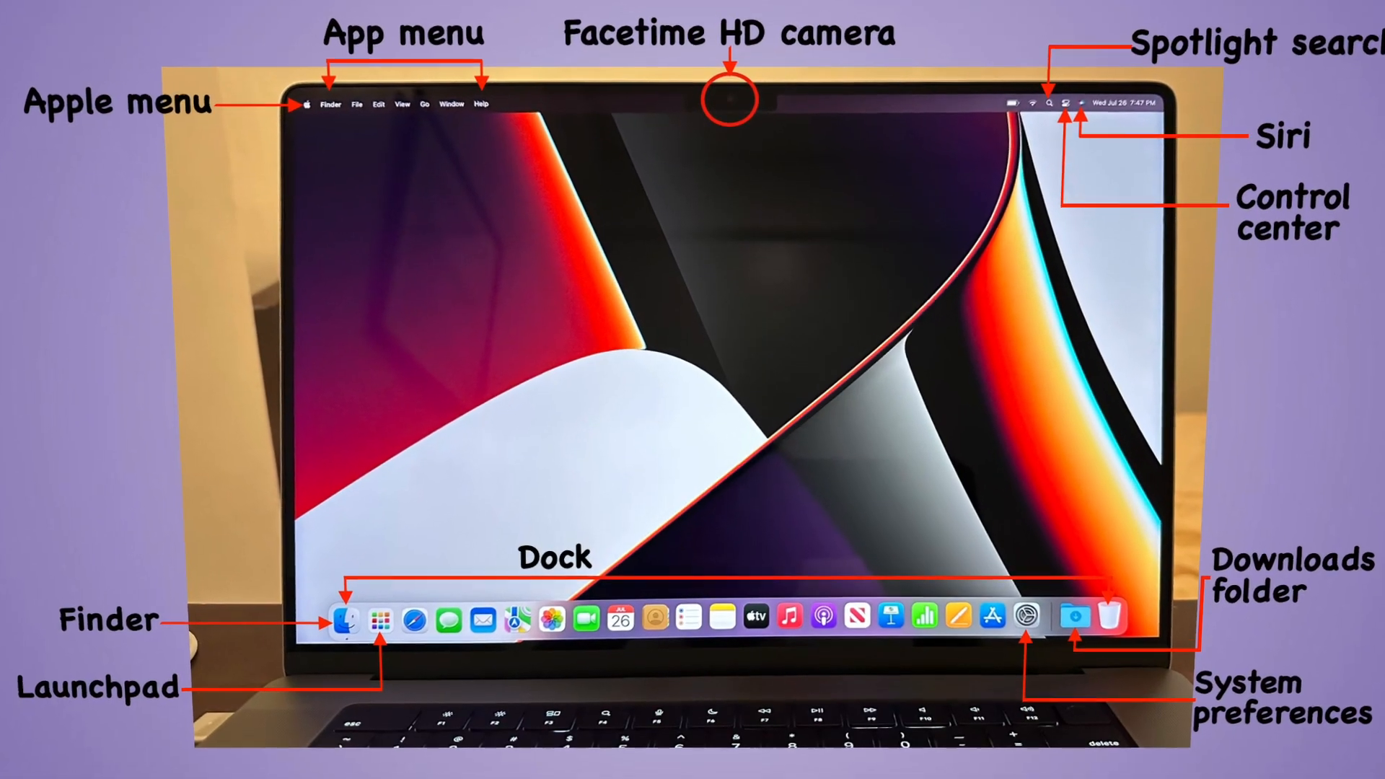
- Show the full Launchpad grid of installed apps, App Store through System Preferences
click(381, 617)
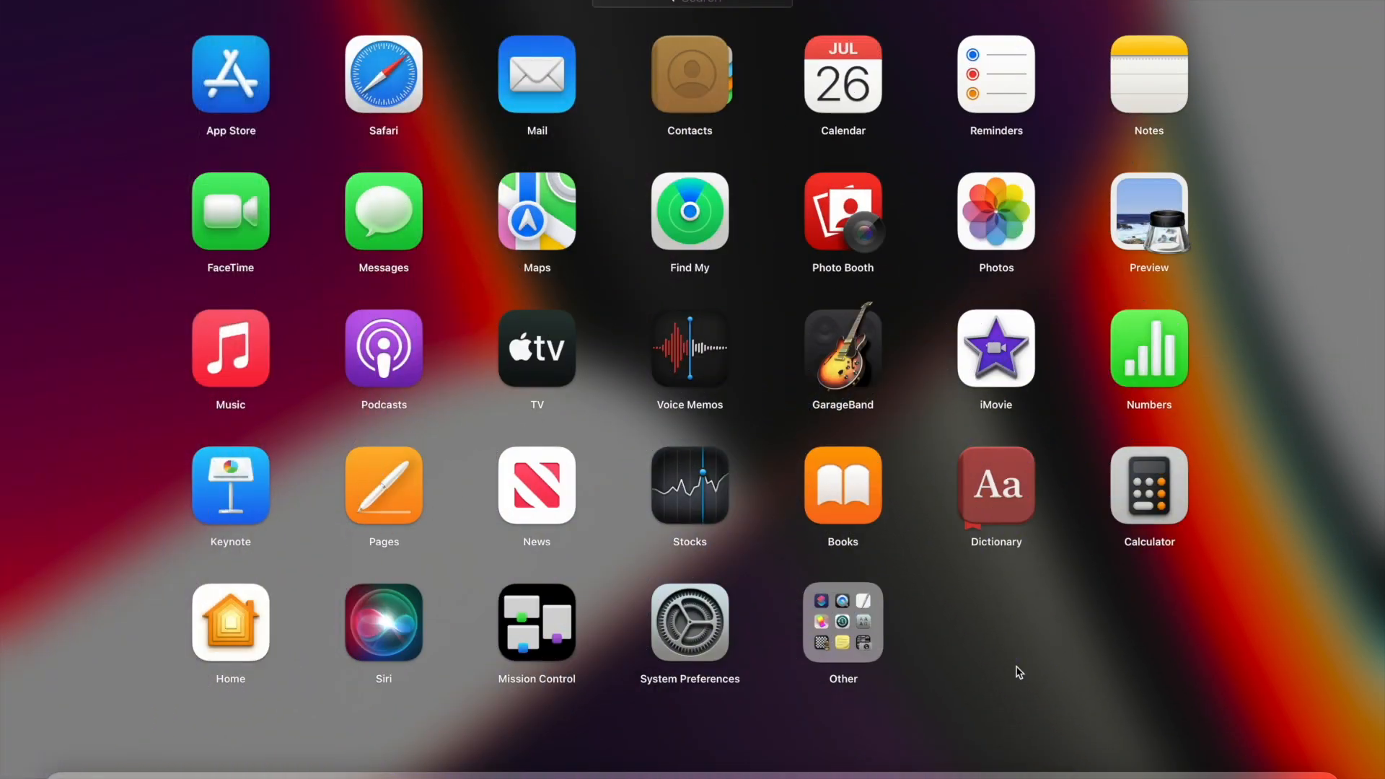
mouse_move(1027, 687)
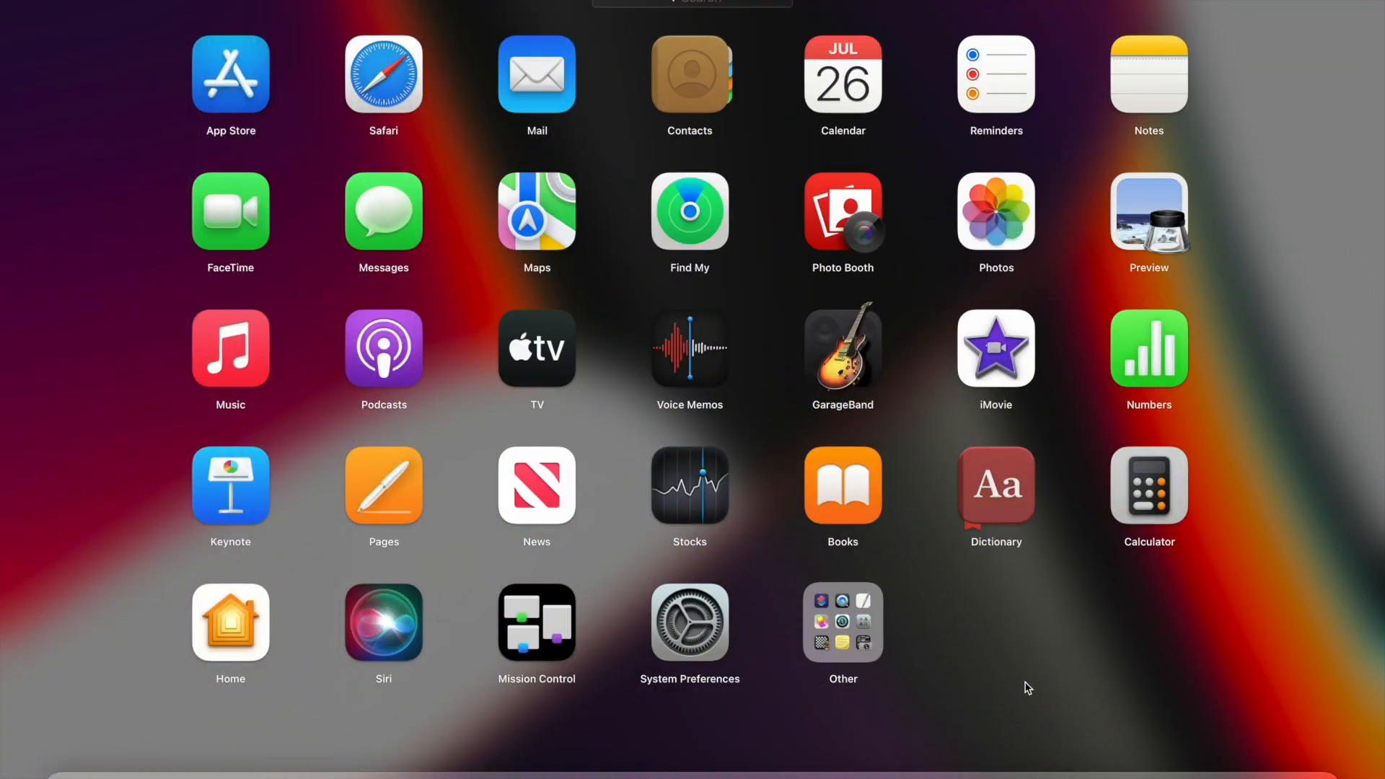
- Return to the desktop and show About This Mac: macOS Monterey 12.3, 16-inch MacBook Pro, M1 Pro
click(841, 624)
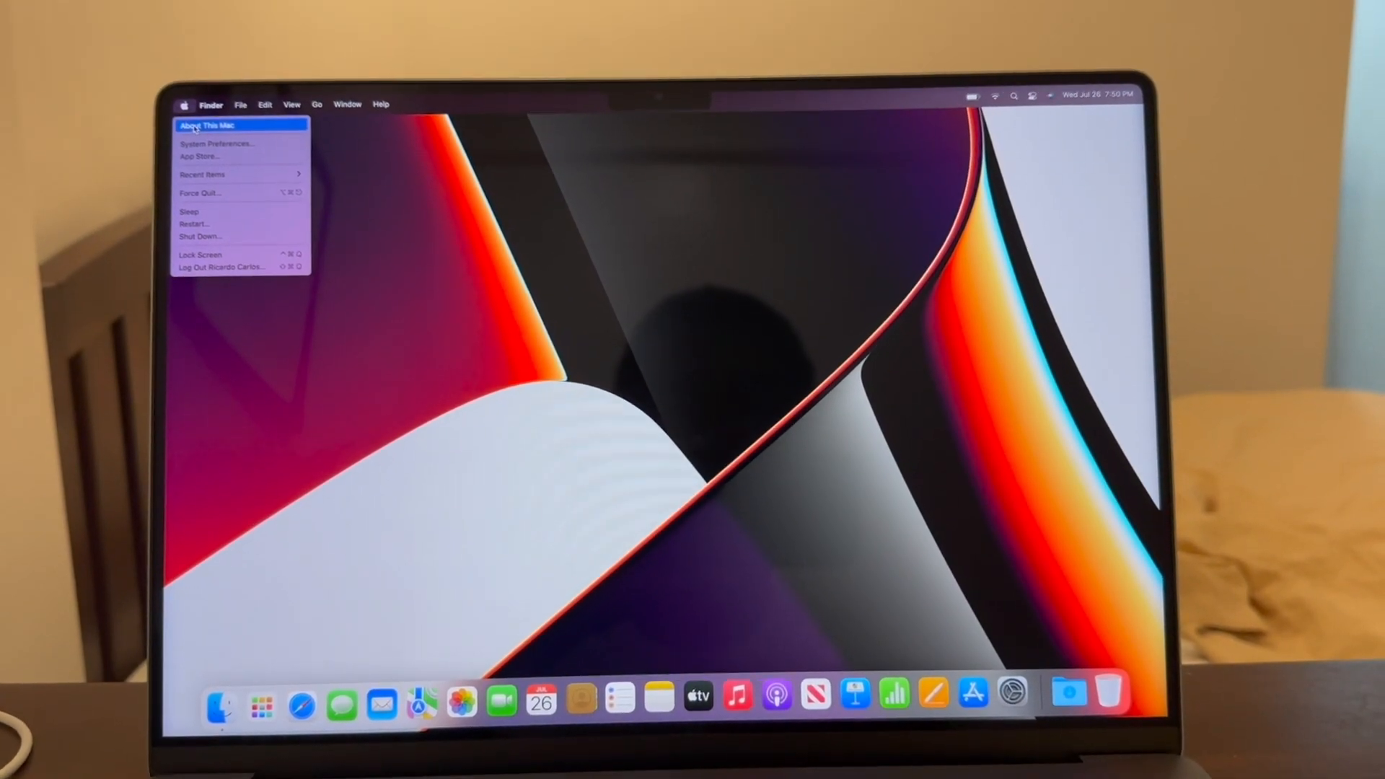
click(205, 124)
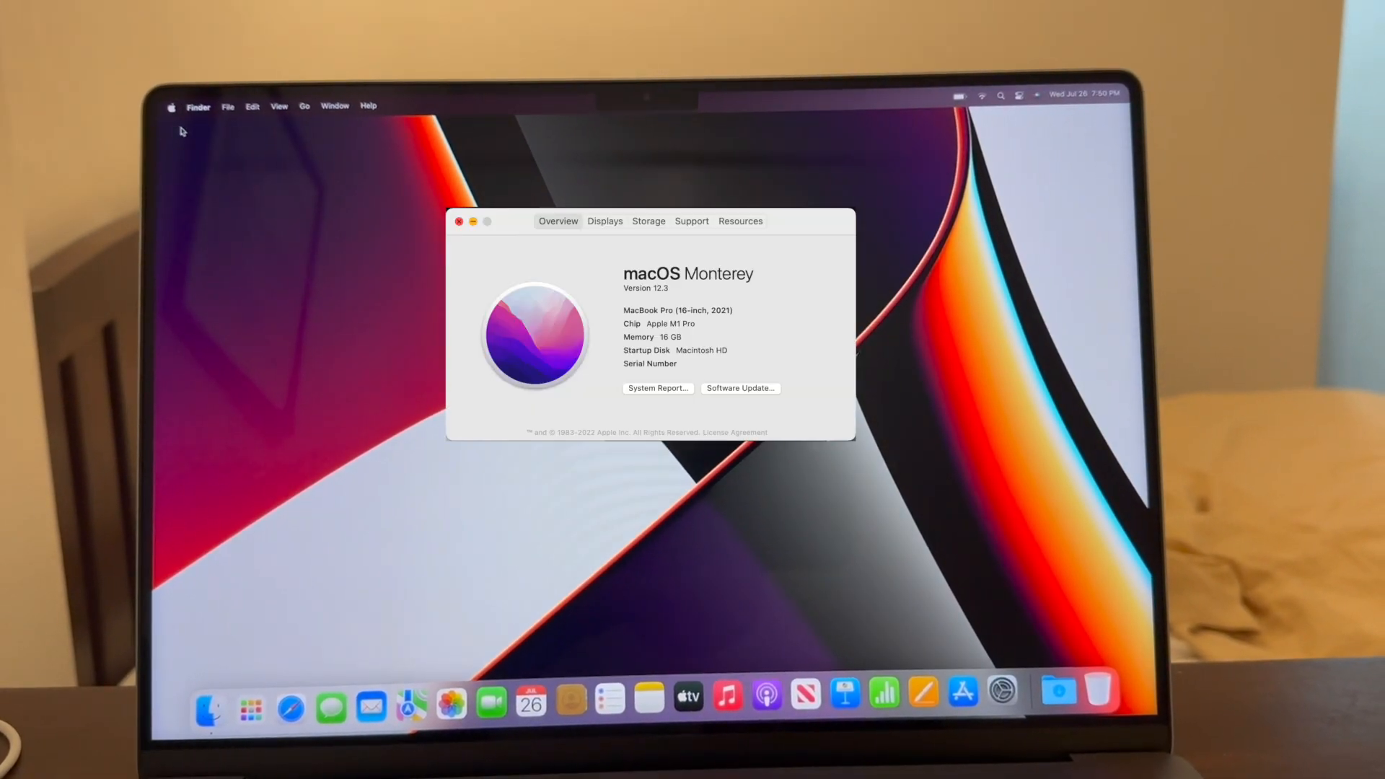